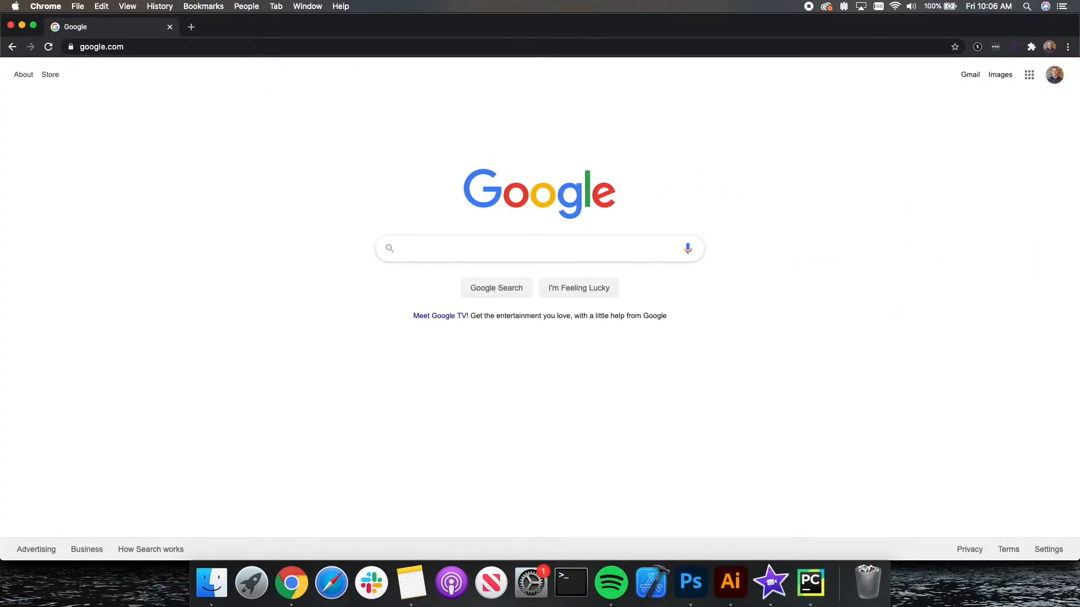
# Search Google for 'anaconda python download' and open the Anaconda Individual Edition result
pyautogui.write('anaconda python download')
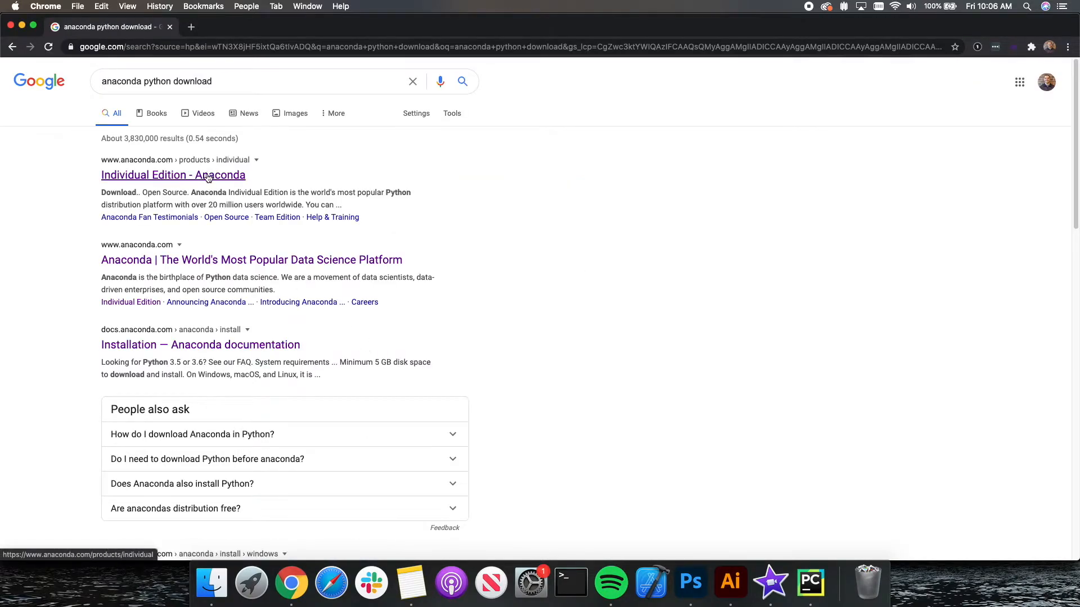
pyautogui.click(173, 174)
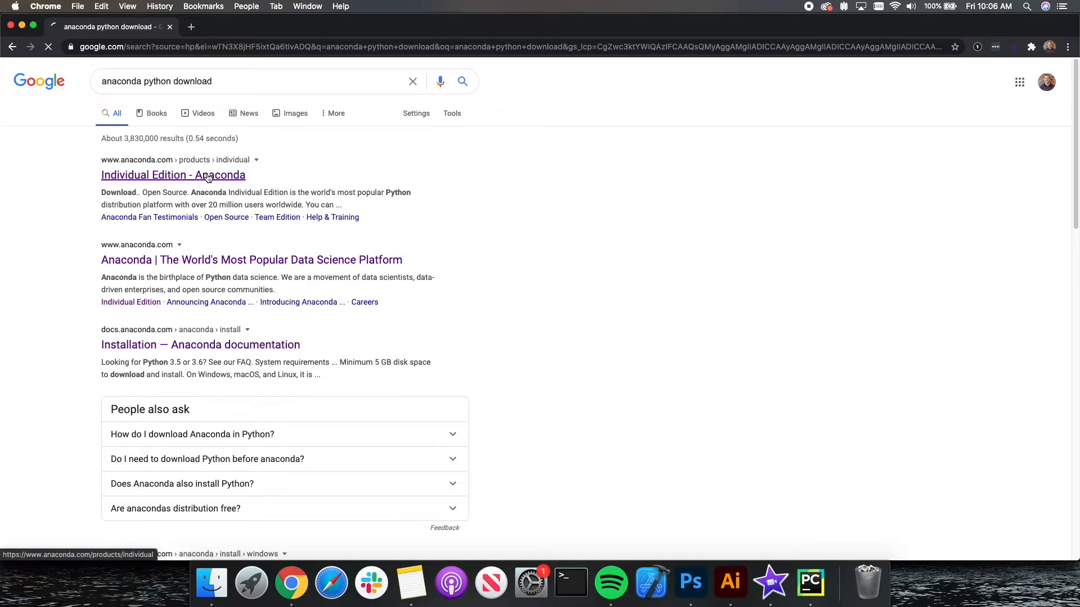
# Scroll the Individual Edition page down to the Anaconda Installers for Windows, MacOS and Linux
pyautogui.click(173, 175)
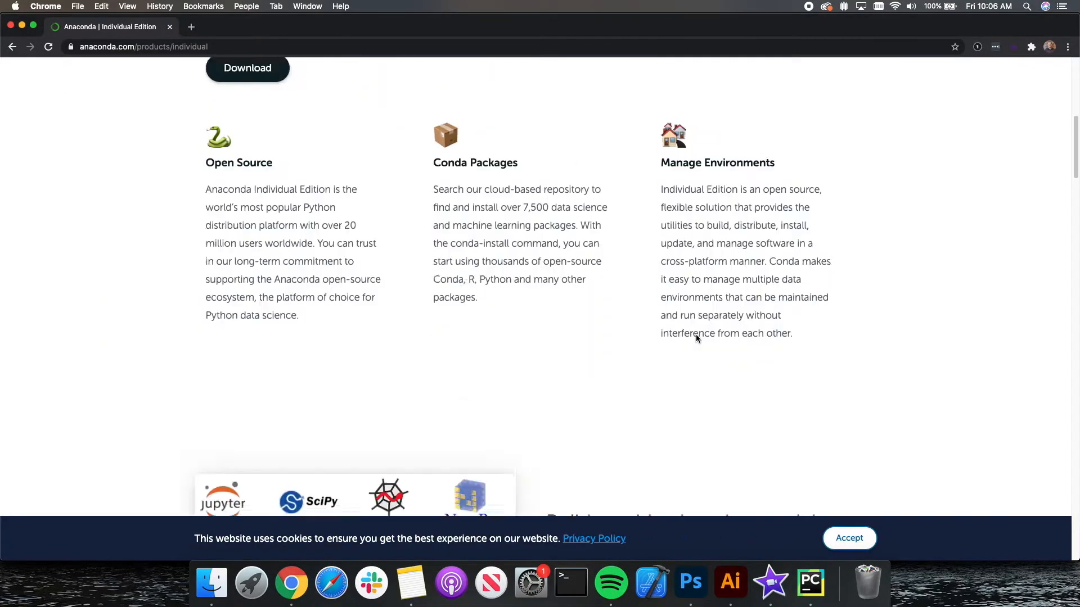
pyautogui.scroll(-3)
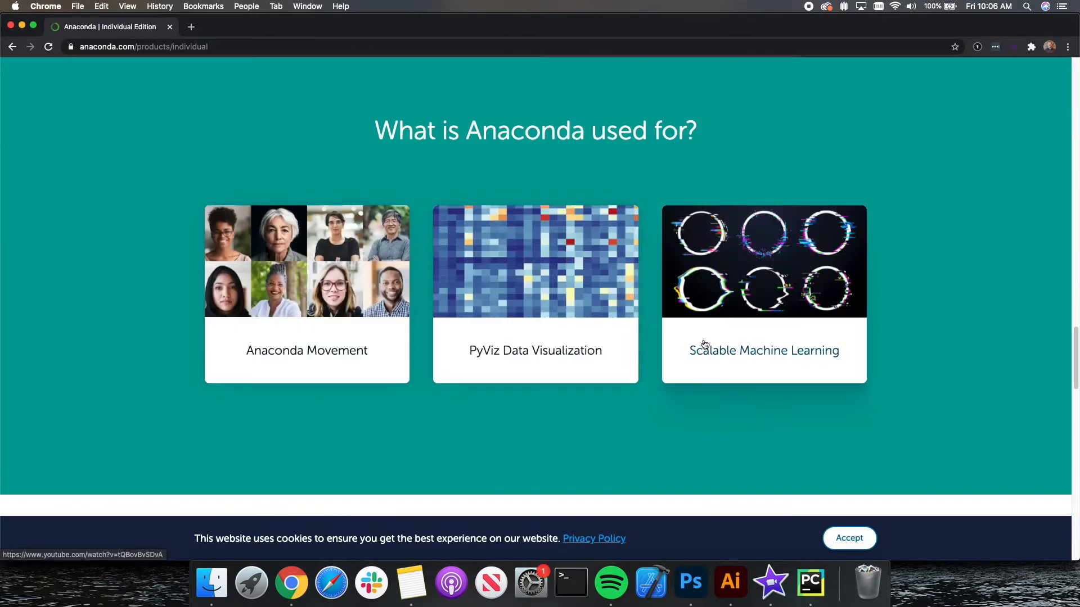
pyautogui.scroll(-3)
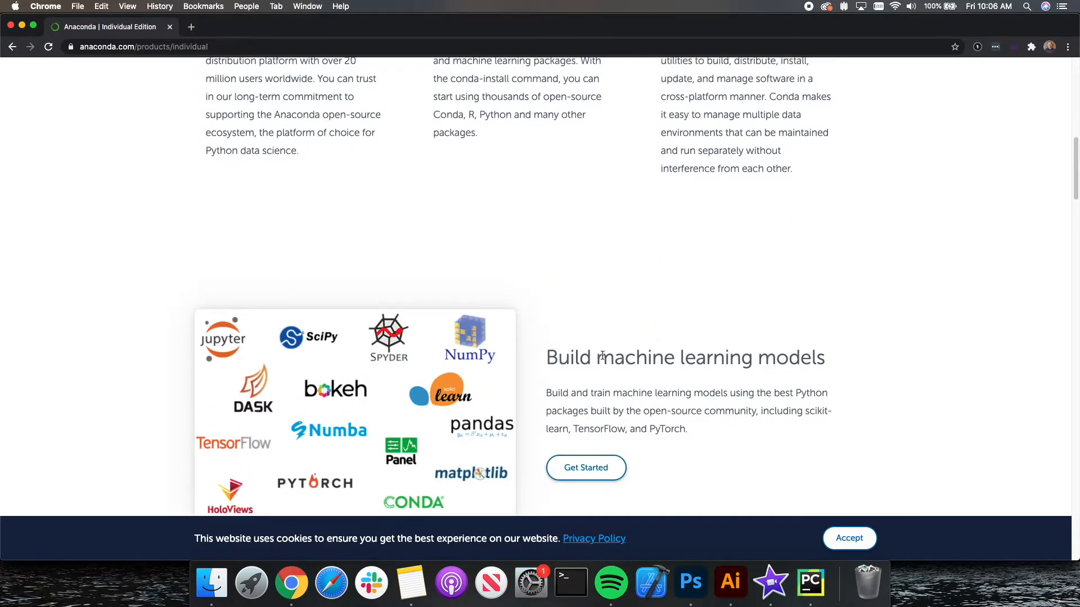
pyautogui.scroll(-3)
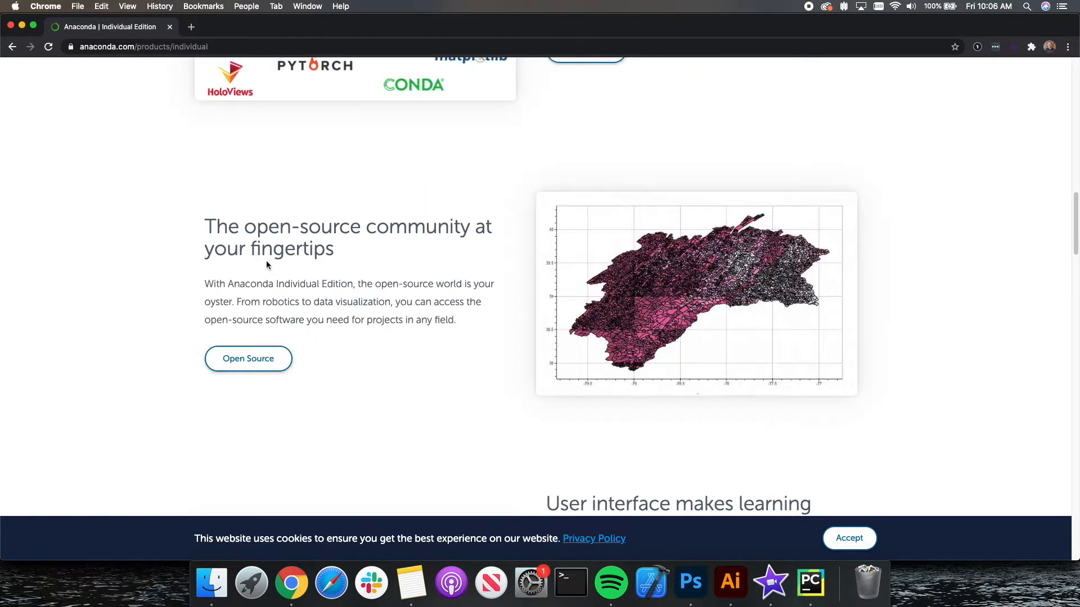
pyautogui.scroll(-3)
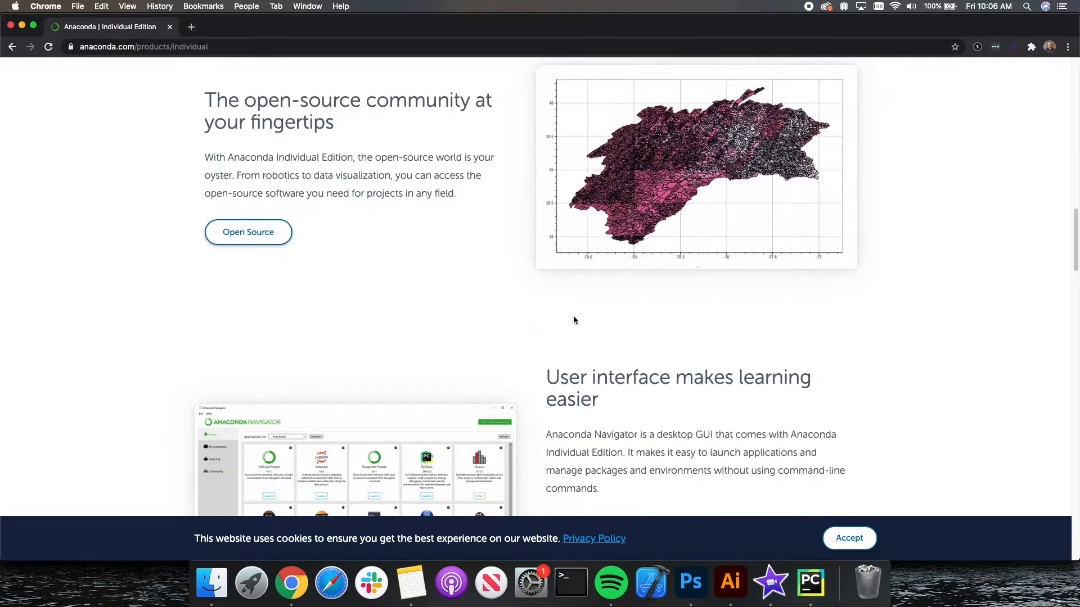
pyautogui.scroll(-3)
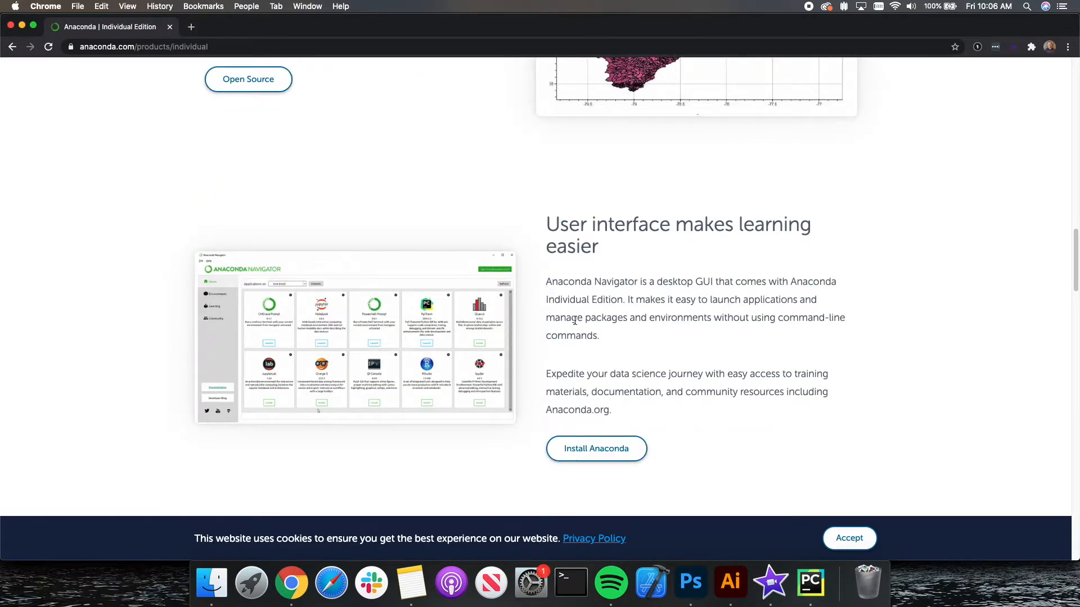
pyautogui.scroll(-3)
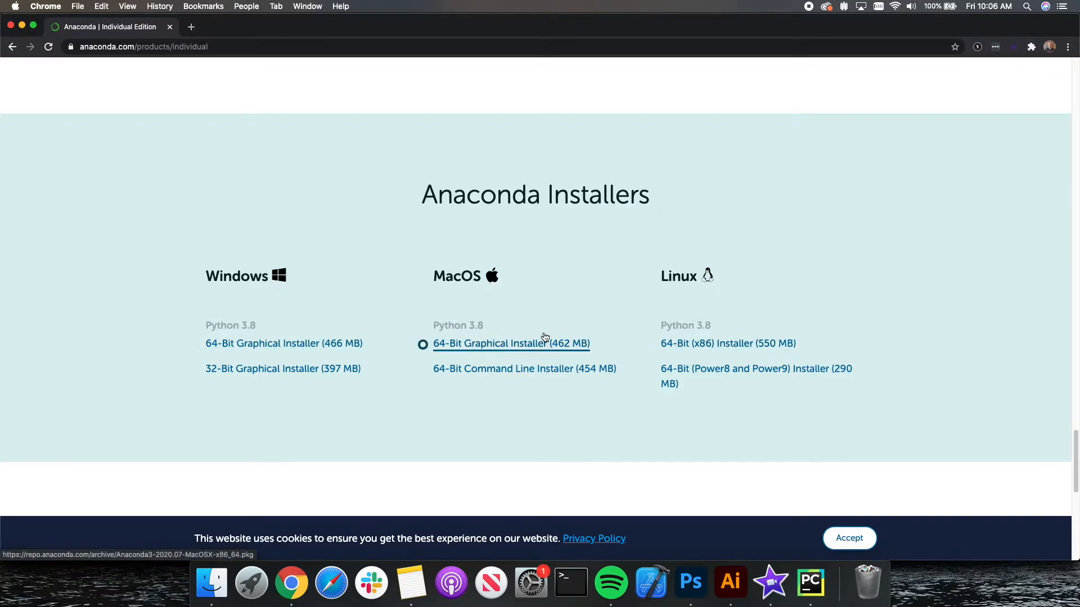
pyautogui.click(511, 344)
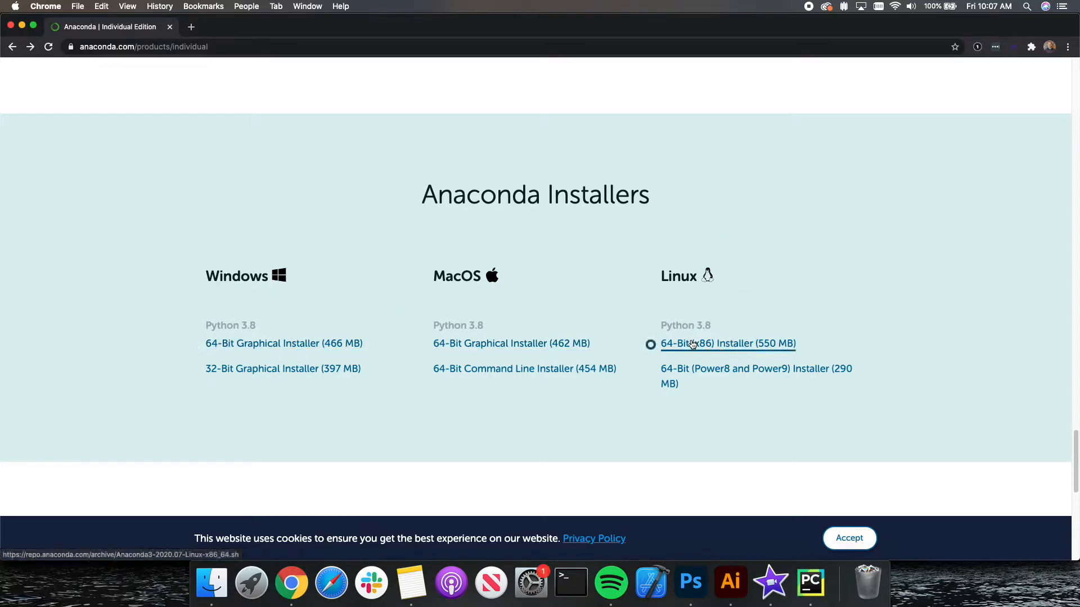
pyautogui.moveTo(725, 327)
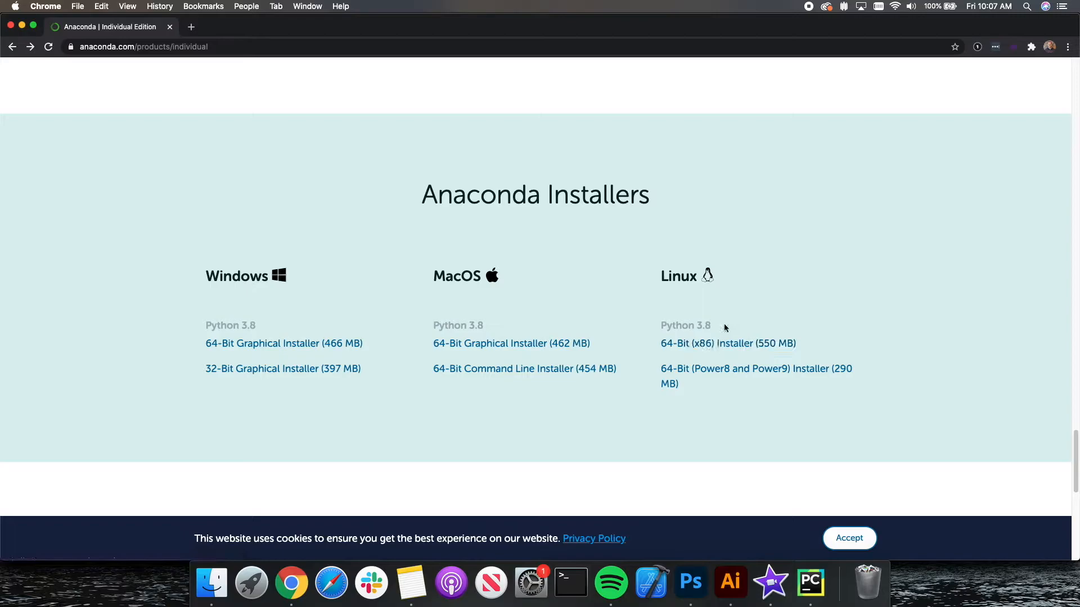
pyautogui.moveTo(453, 310)
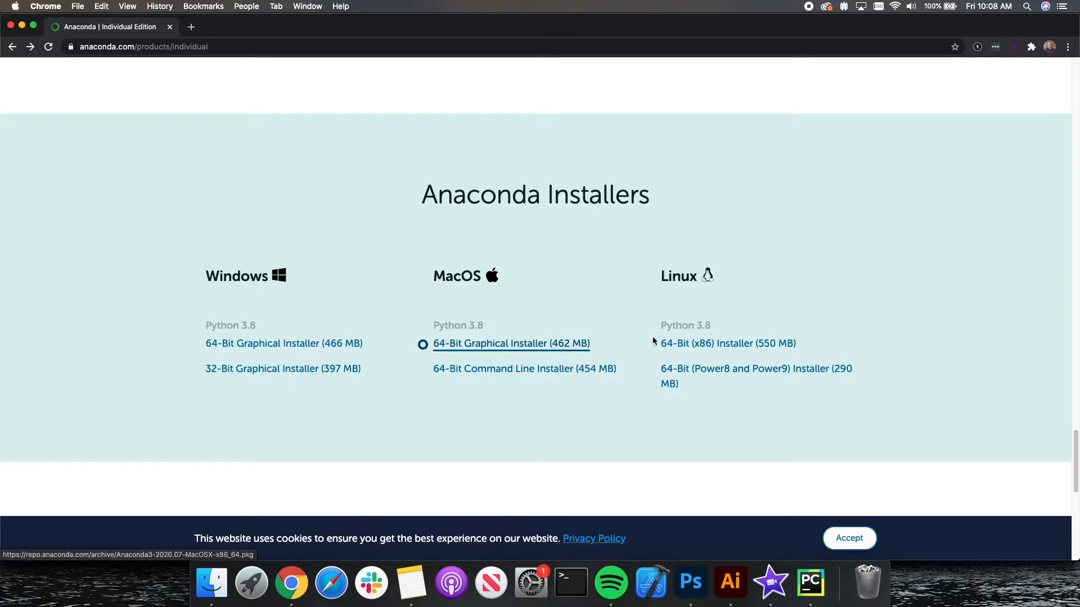
# Select the address bar to start a new search
pyautogui.click(144, 47)
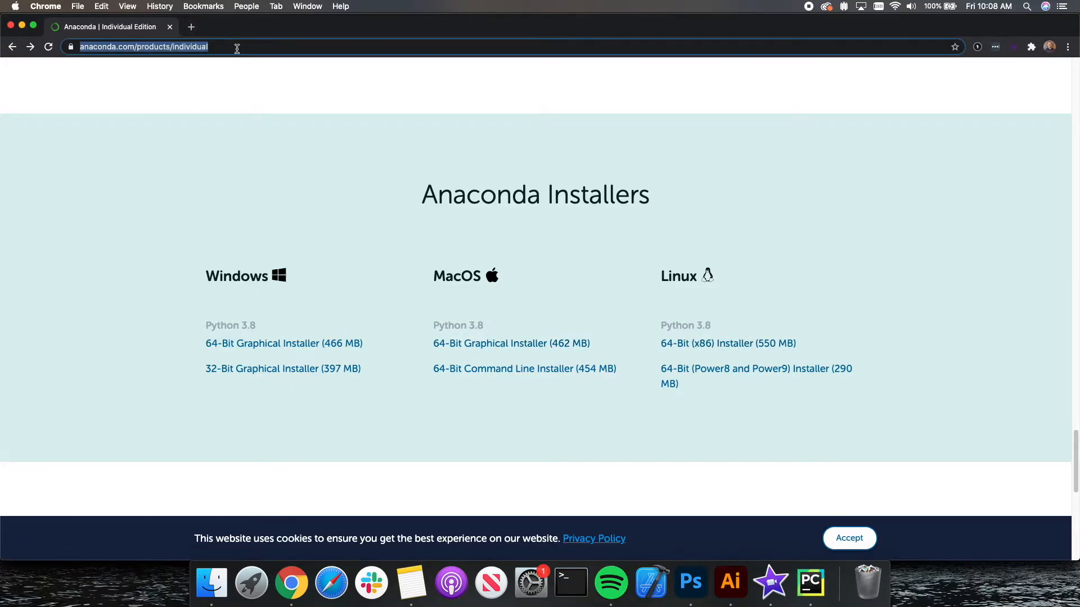
# Search for 'miniconda' and open the Miniconda — Conda documentation result
pyautogui.write('miniconda&oq=miniconda&aqs=chrome..69i57j0l7.1740j1j4&sourceid=chrome&ie=UTF-8')
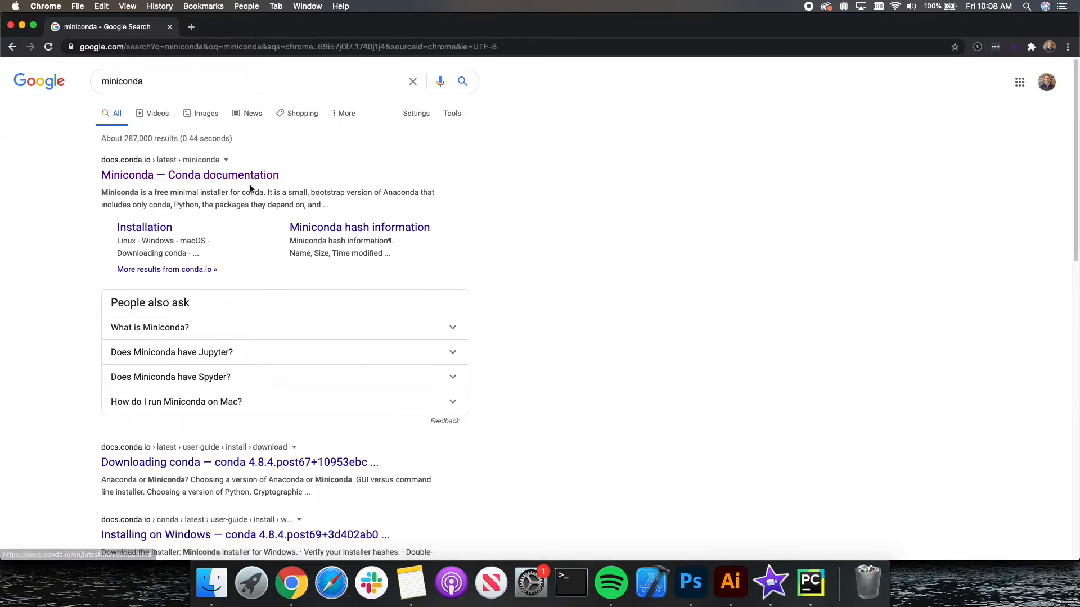
pyautogui.click(189, 174)
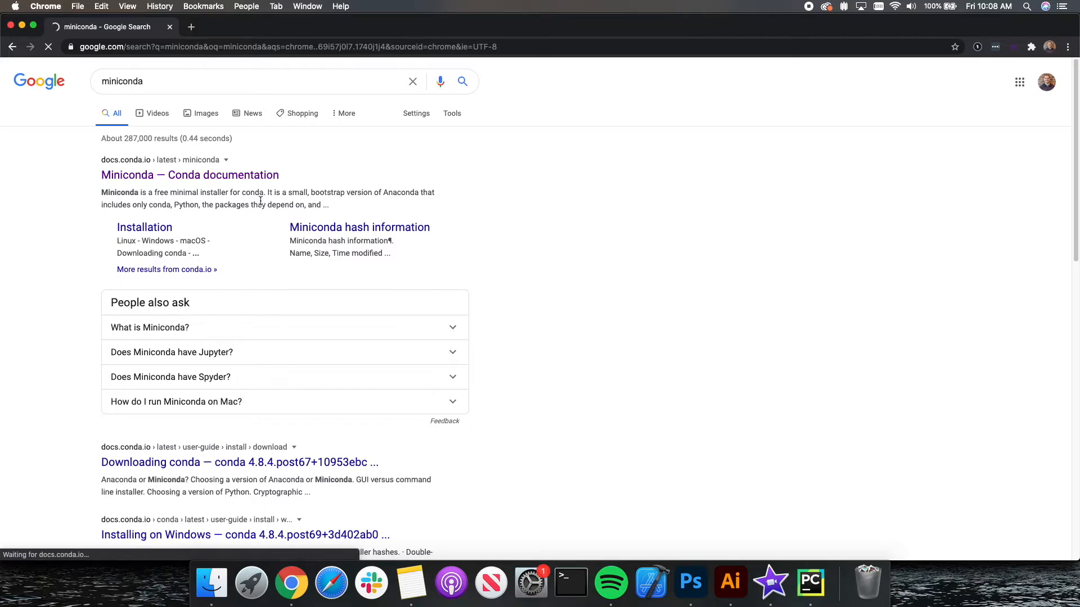
pyautogui.moveTo(279, 215)
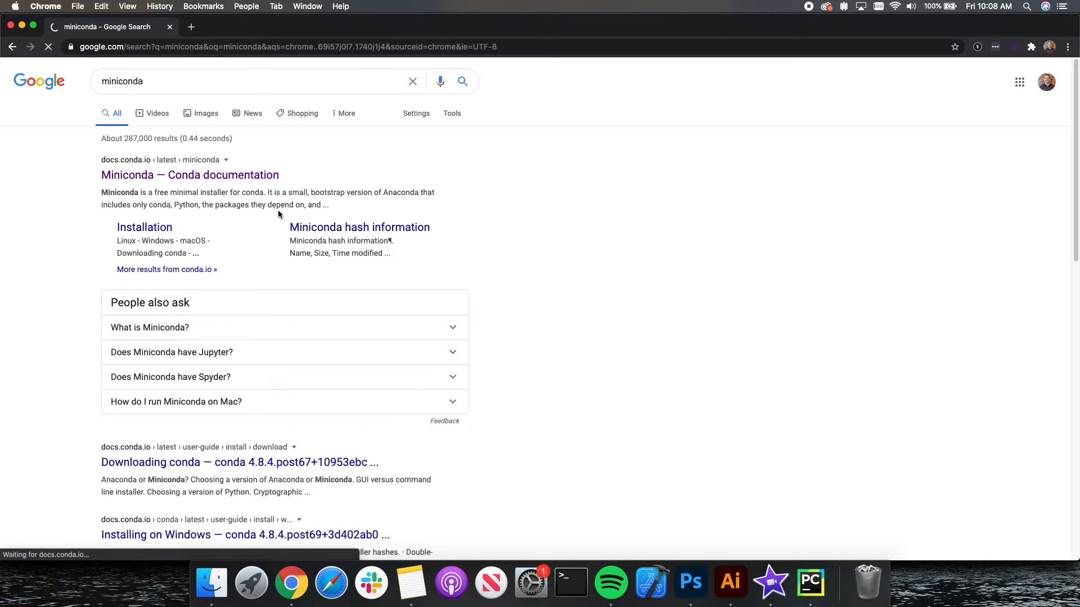
pyautogui.click(189, 174)
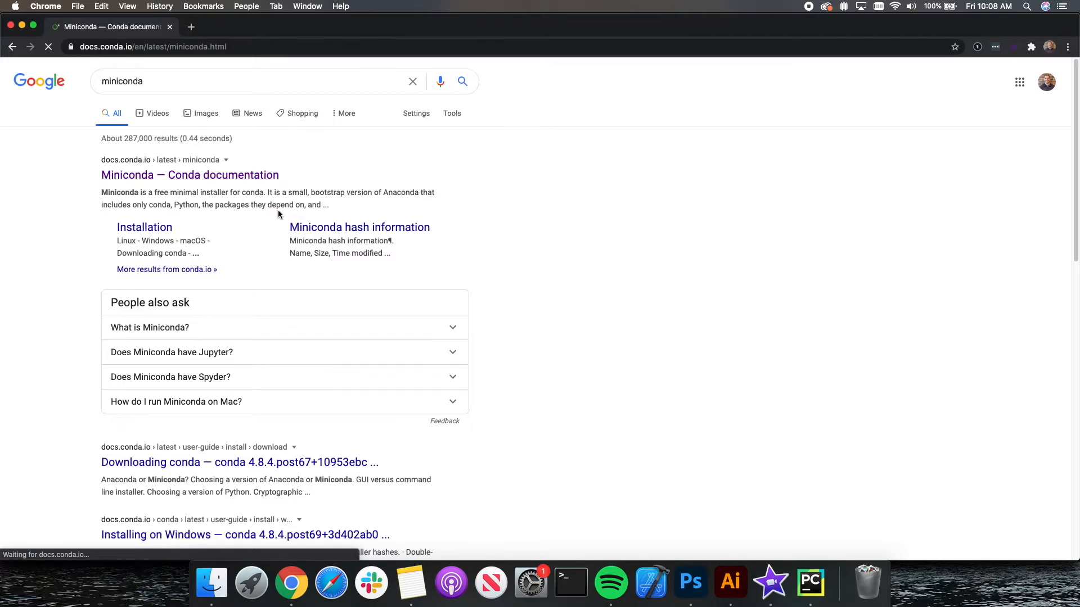
# Scroll the Miniconda page to review the Windows, MacOSX and Linux installers
pyautogui.click(189, 174)
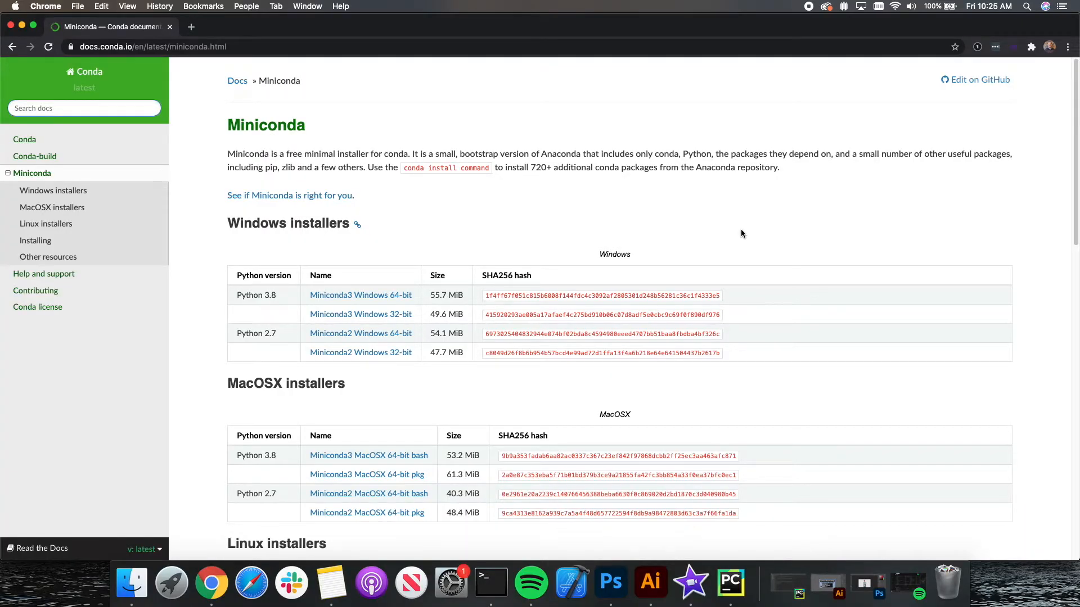
pyautogui.scroll(-3)
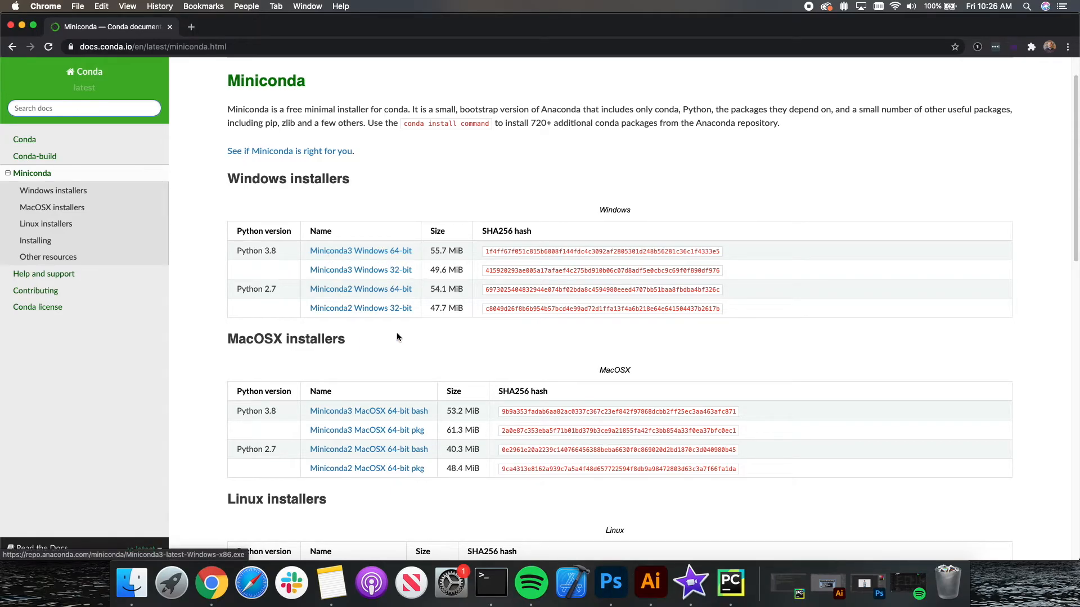
pyautogui.scroll(-3)
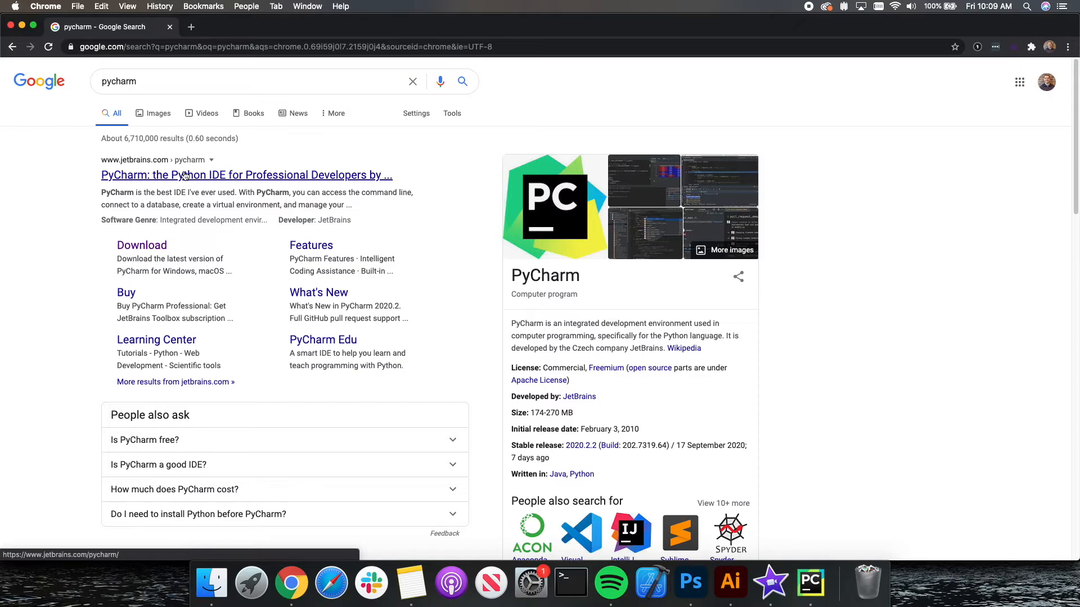
# Reach the JetBrains PyCharm download page for Mac and choose the free Community edition
pyautogui.click(188, 174)
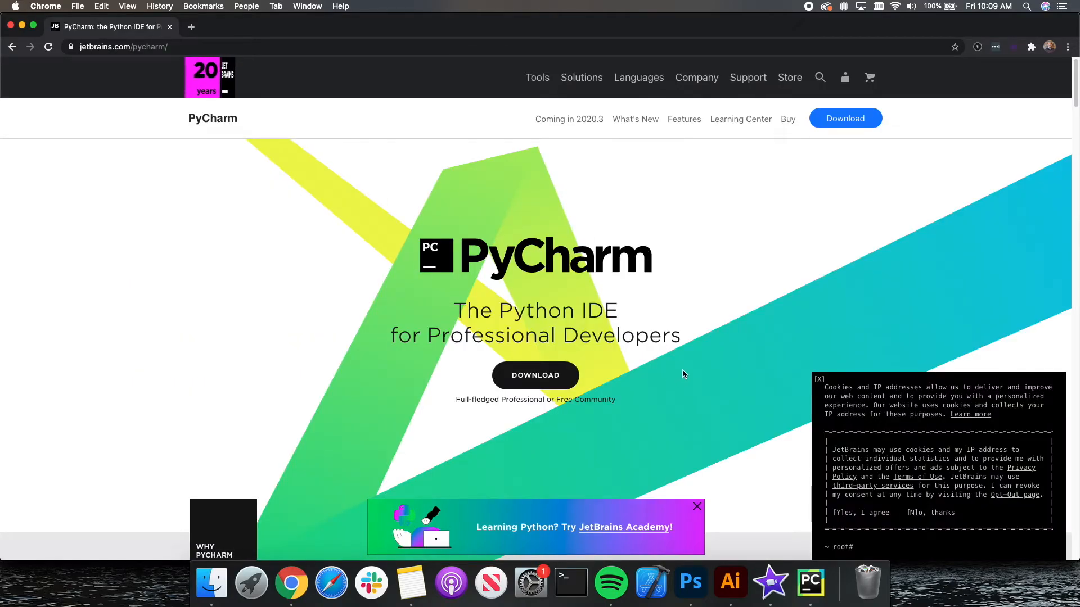
pyautogui.moveTo(792, 299)
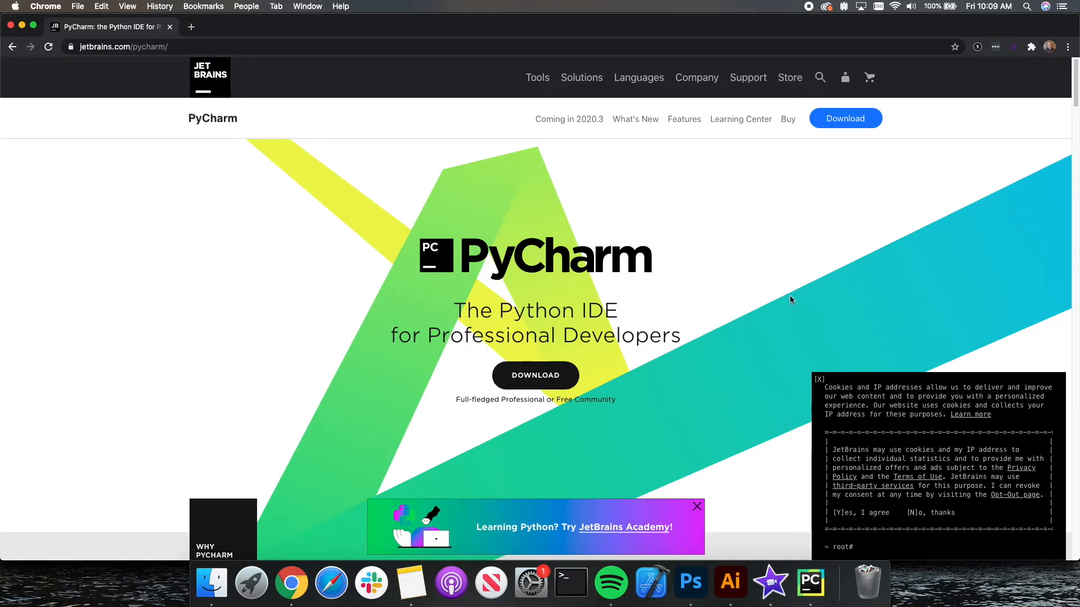
pyautogui.moveTo(287, 261)
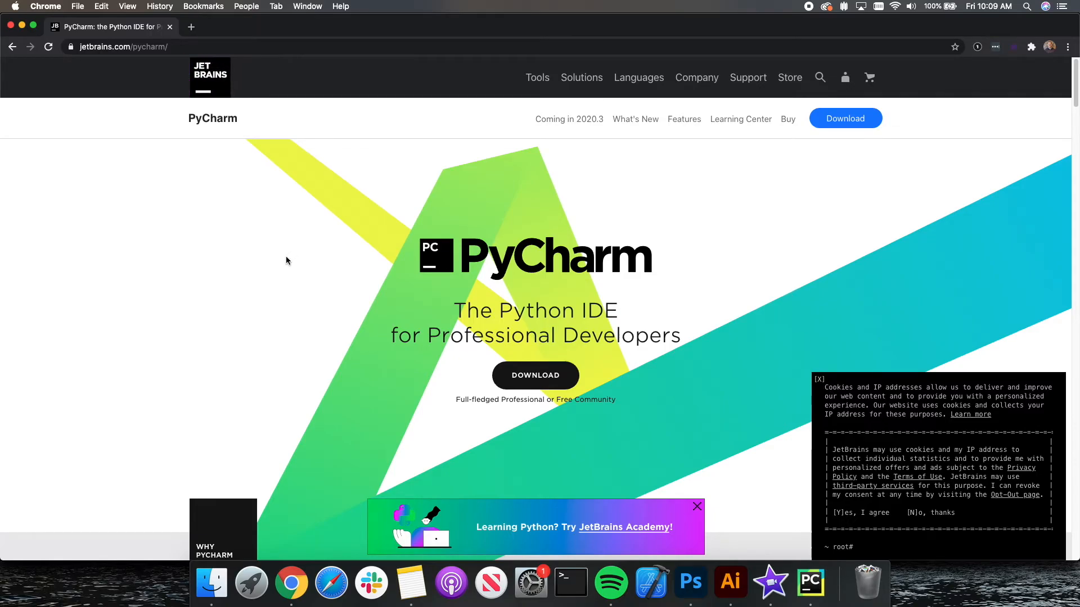
pyautogui.click(846, 118)
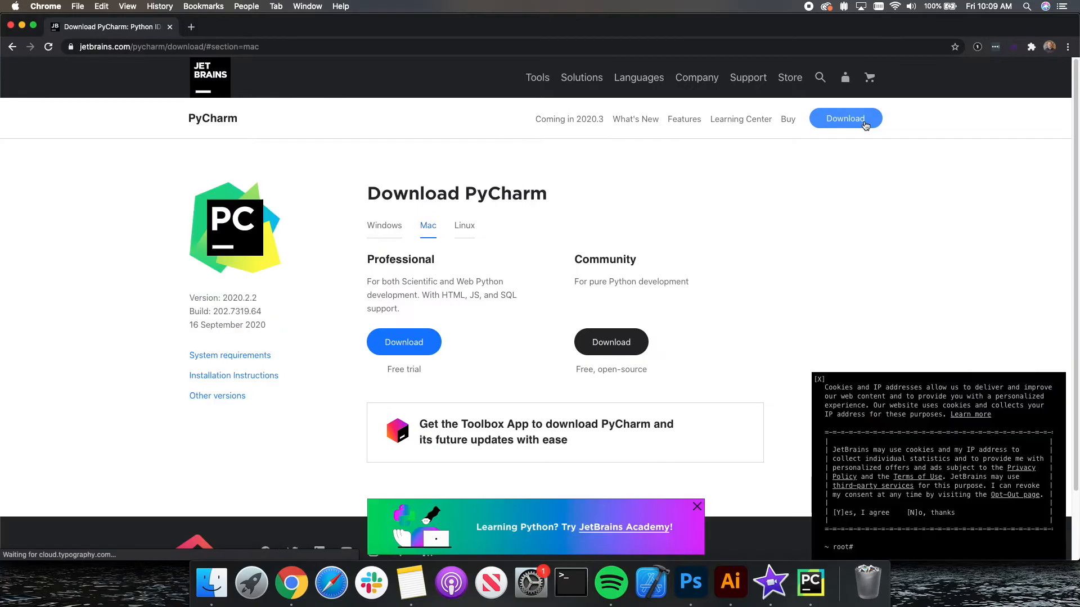
pyautogui.moveTo(621, 340)
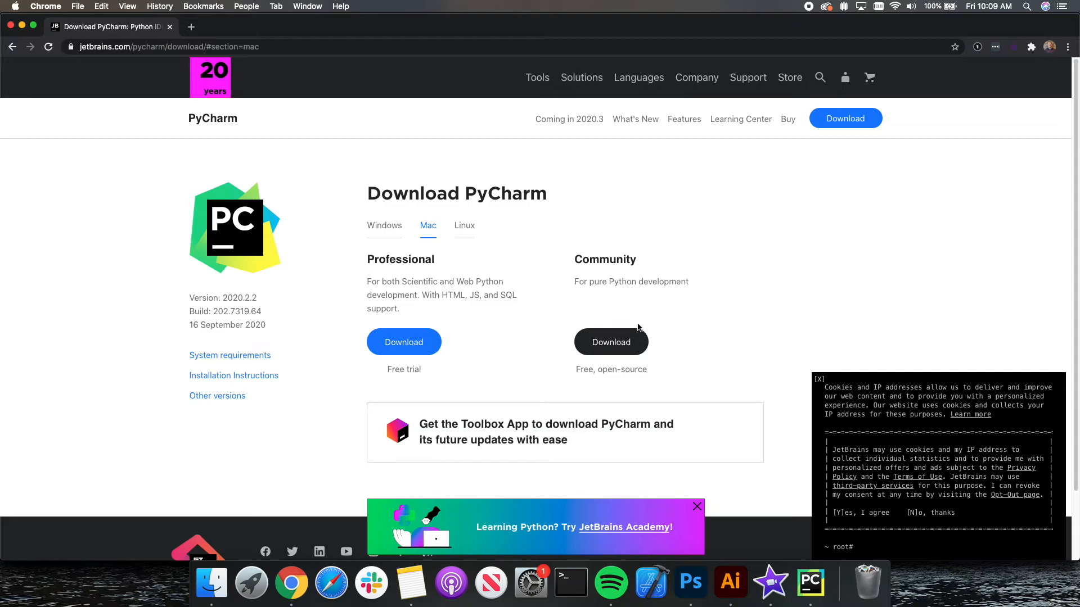
pyautogui.moveTo(628, 340)
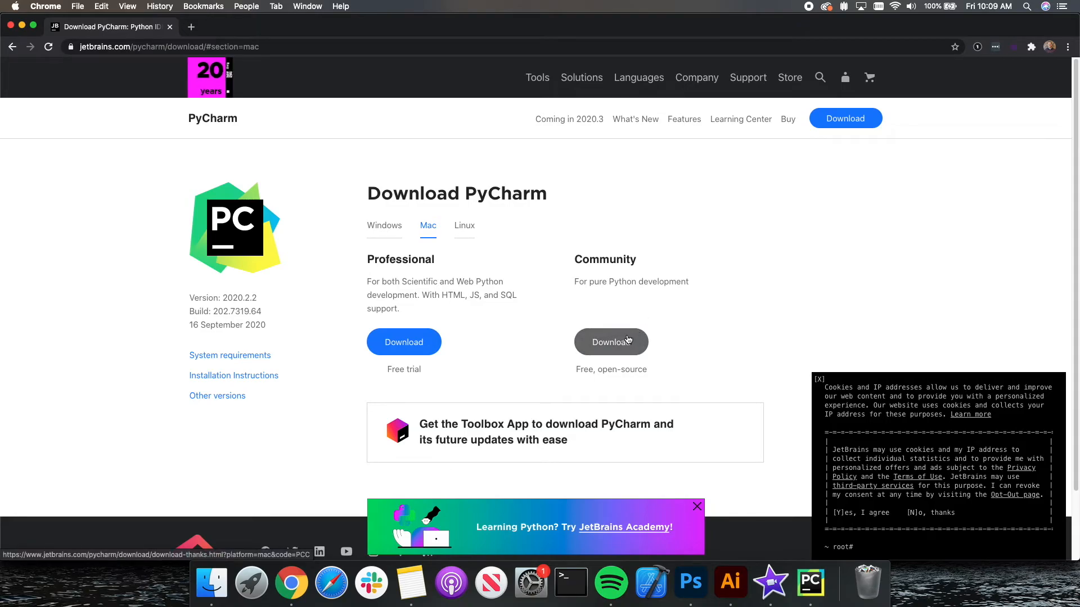
pyautogui.click(611, 342)
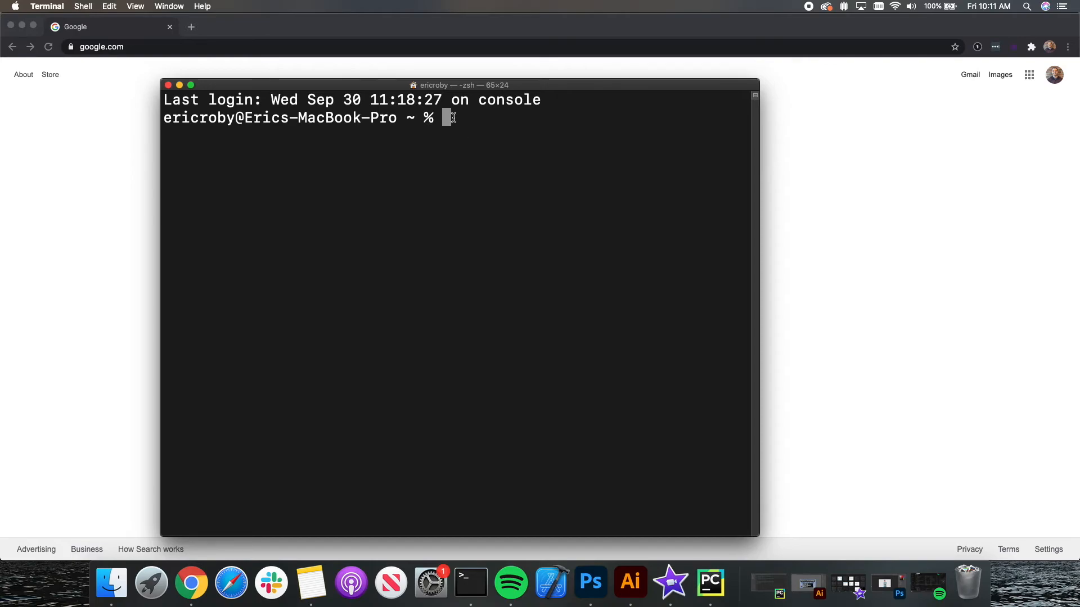
pyautogui.moveTo(471, 589)
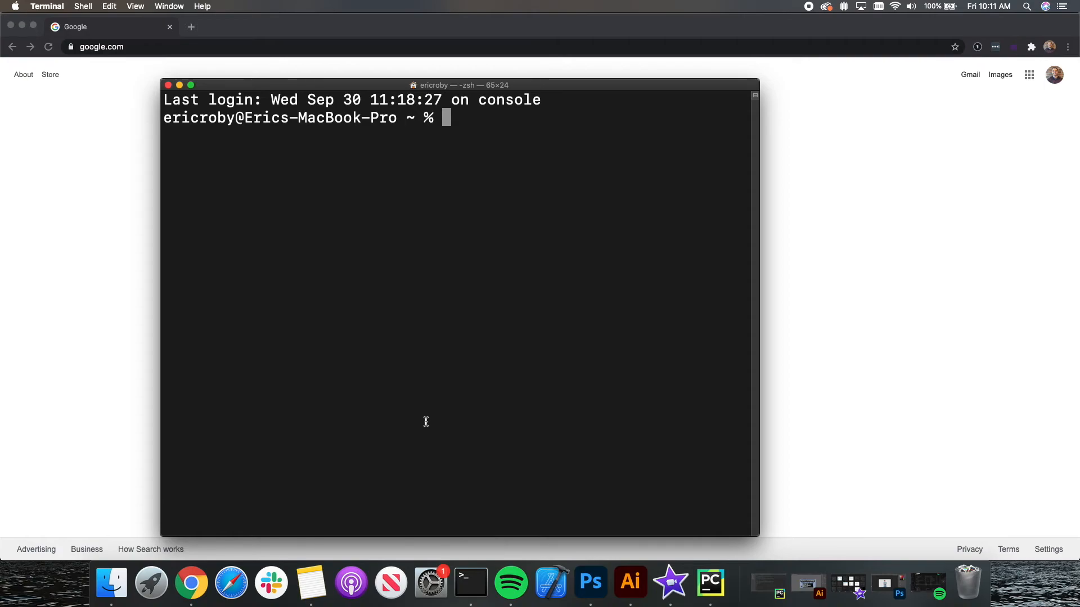
# Run python in Terminal to start the built-in Python 2.7 interpreter
pyautogui.write('python')
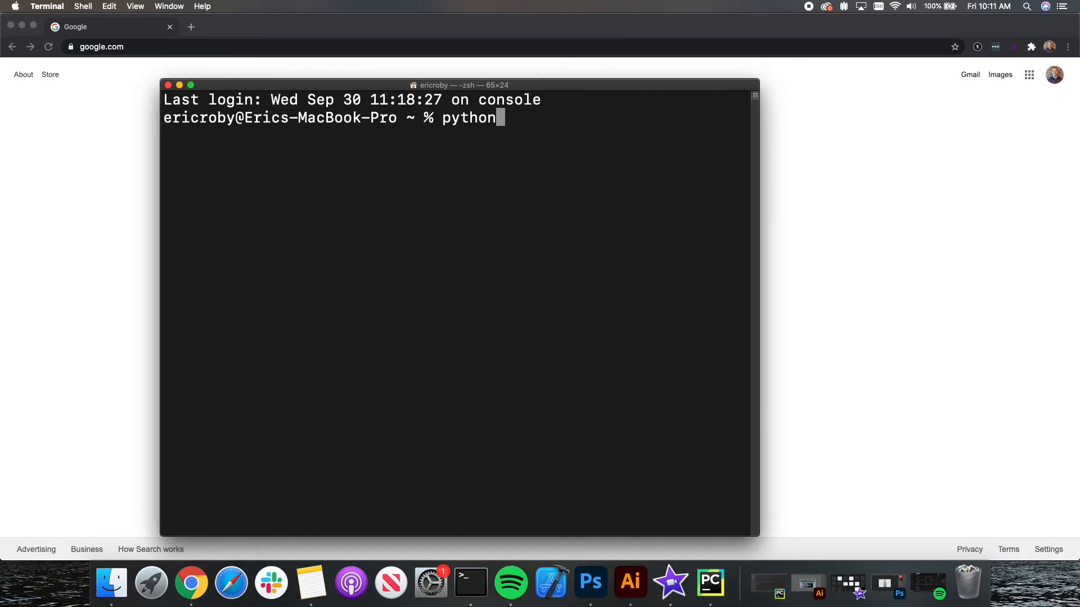
pyautogui.press('Enter')
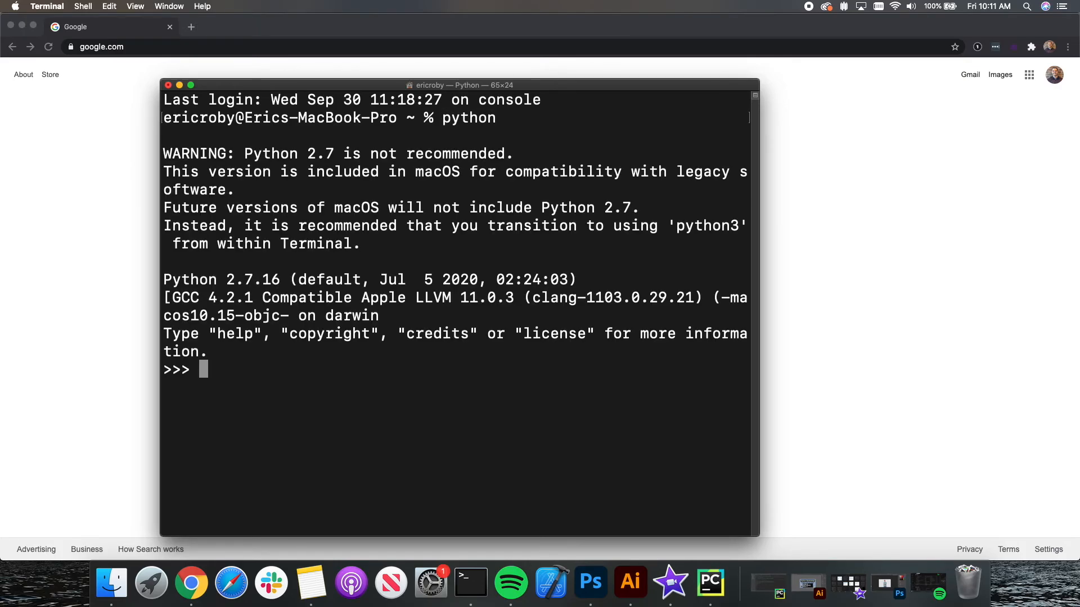
pyautogui.moveTo(329, 153)
pyautogui.write('quit(')
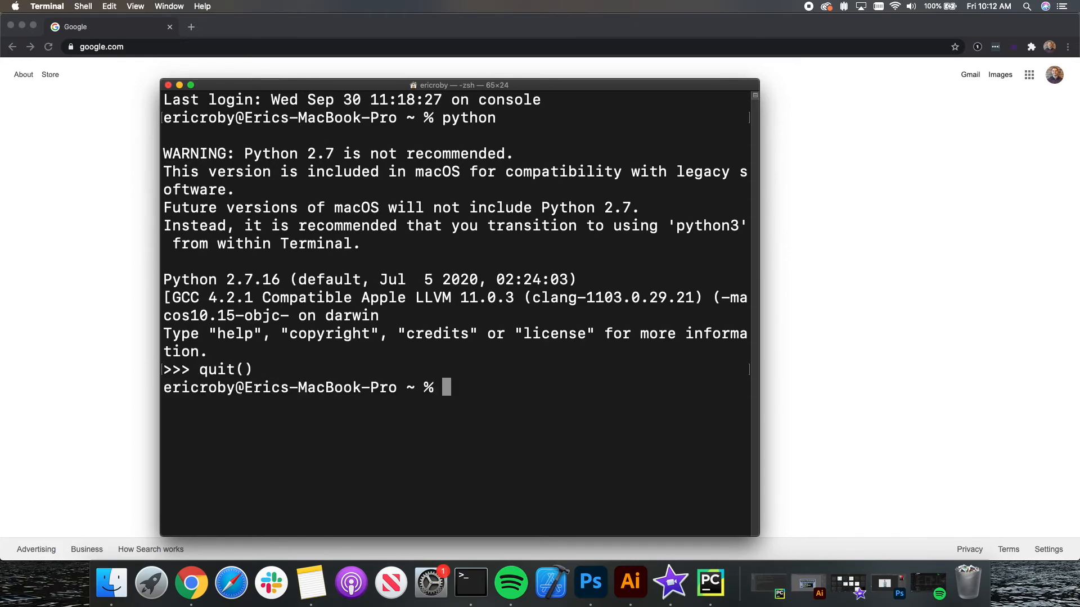
# Run python3 and have it print Hello World! with print("Hello World!")
pyautogui.write('python3')
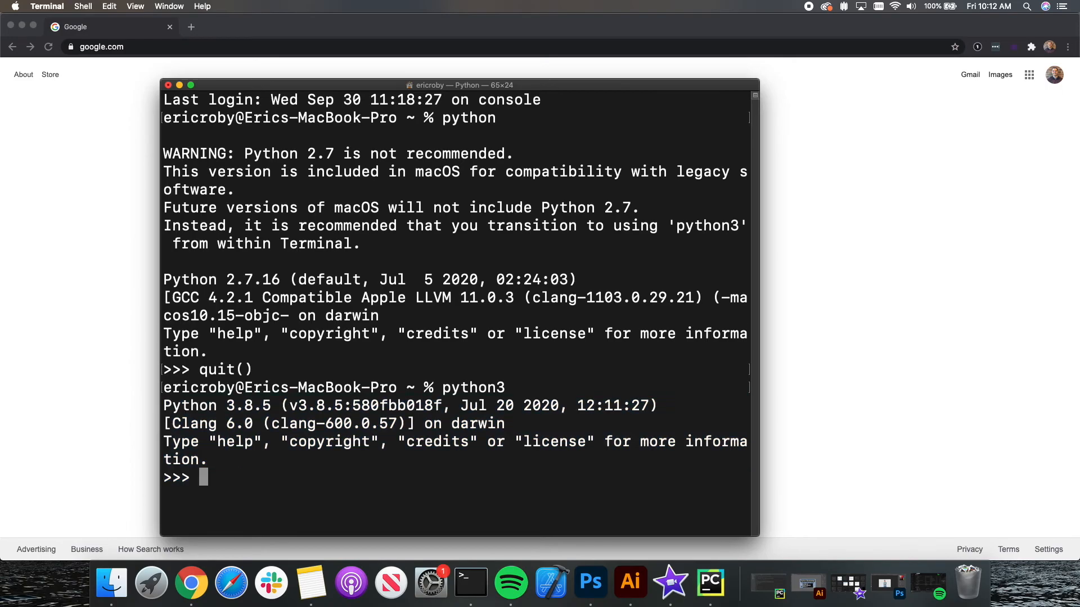
pyautogui.write('print()')
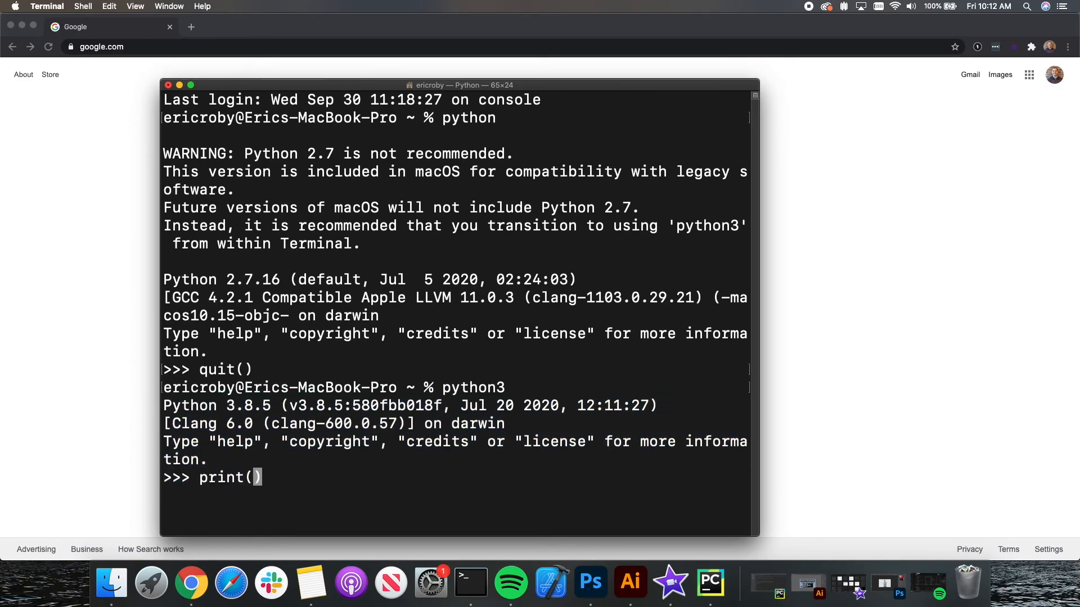
pyautogui.write('""')
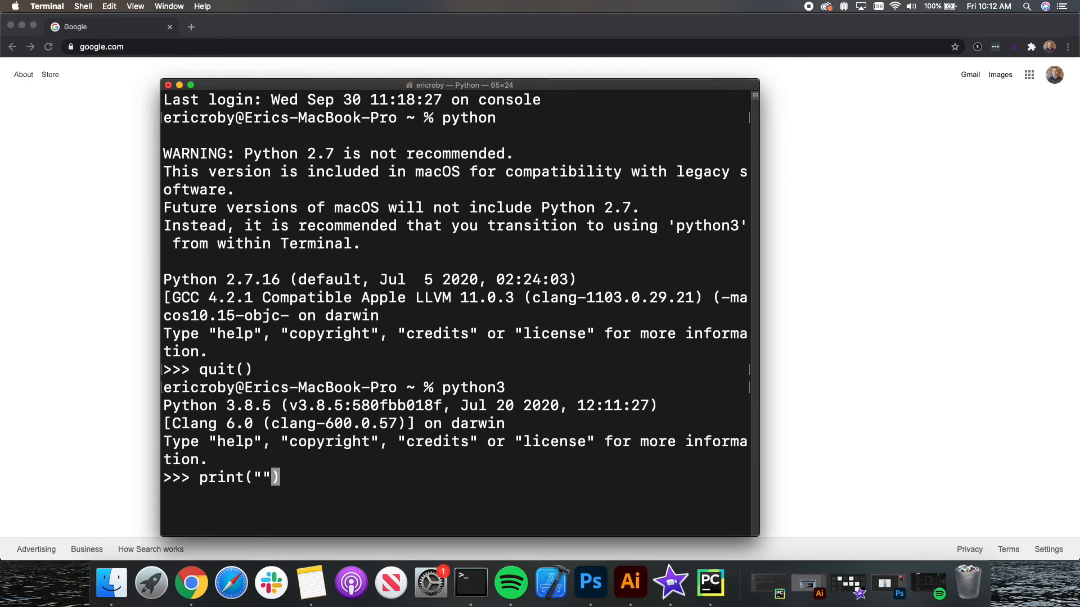
pyautogui.write('Hel')
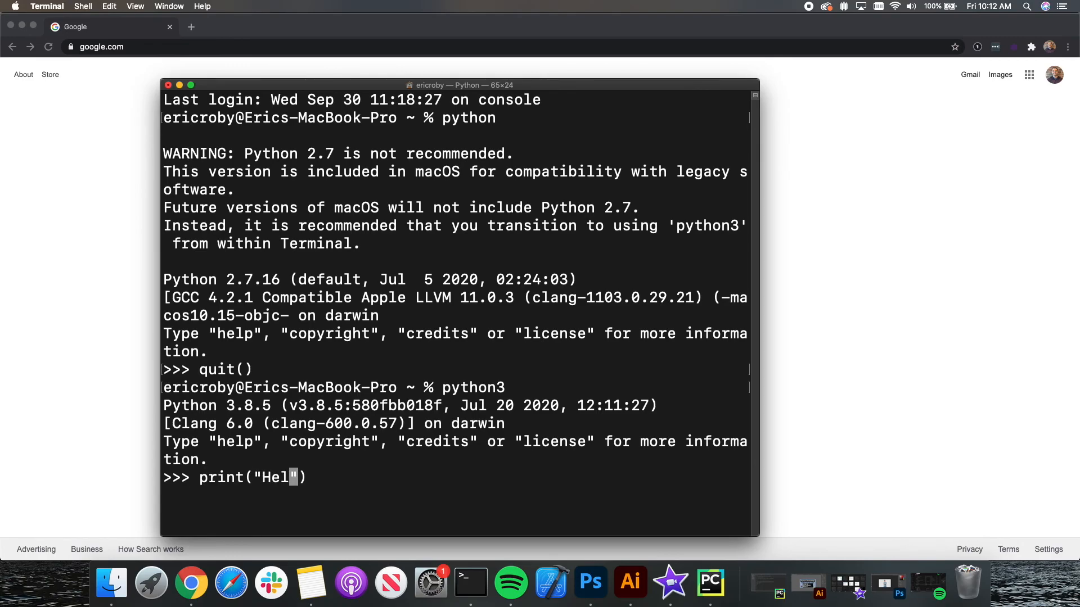
pyautogui.write('lo World!')
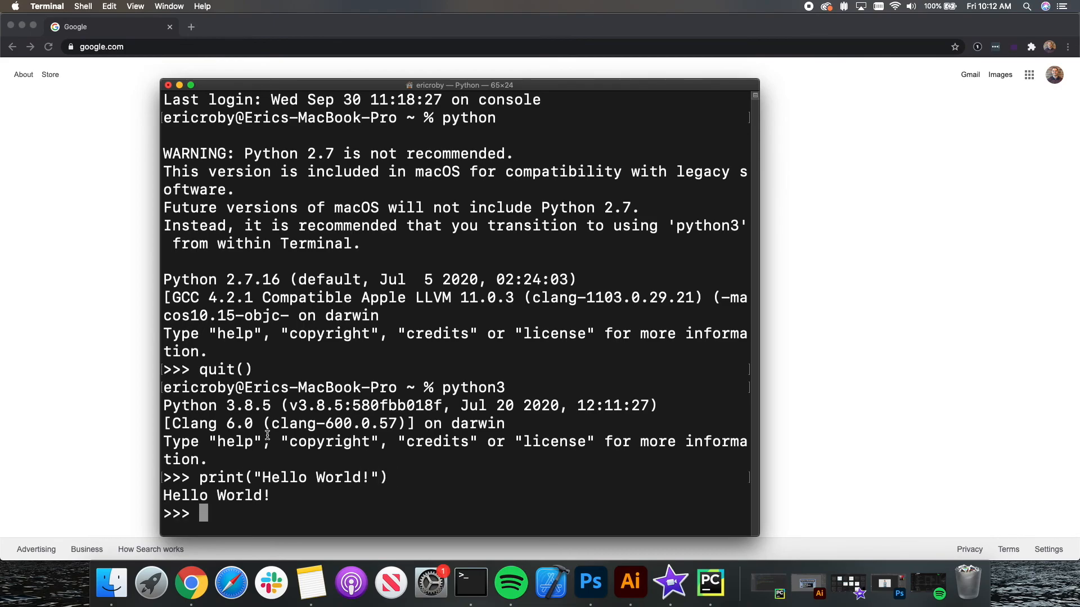
pyautogui.doubleClick(210, 495)
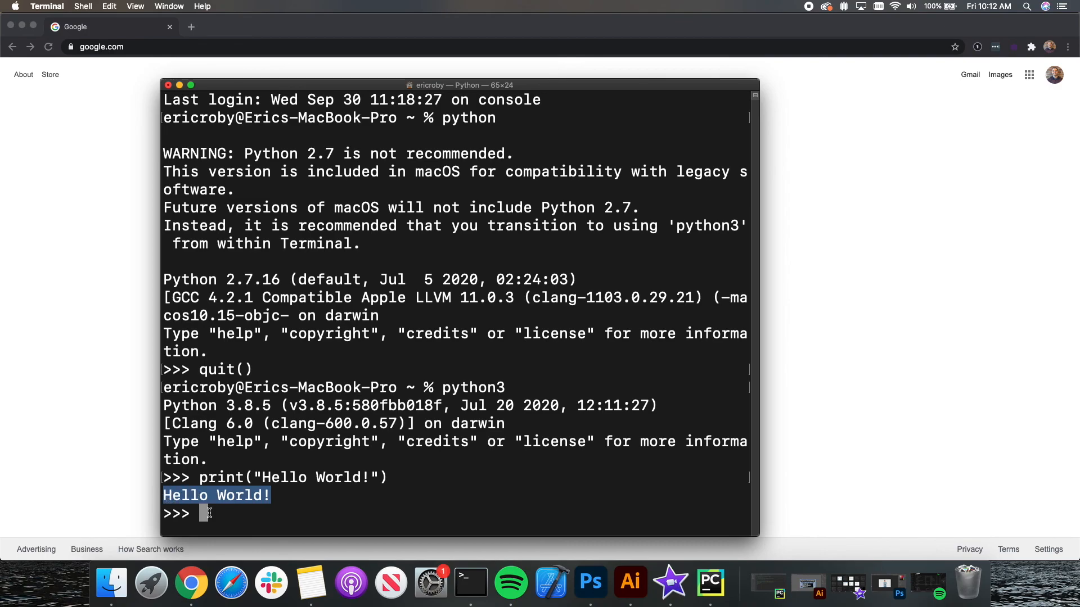